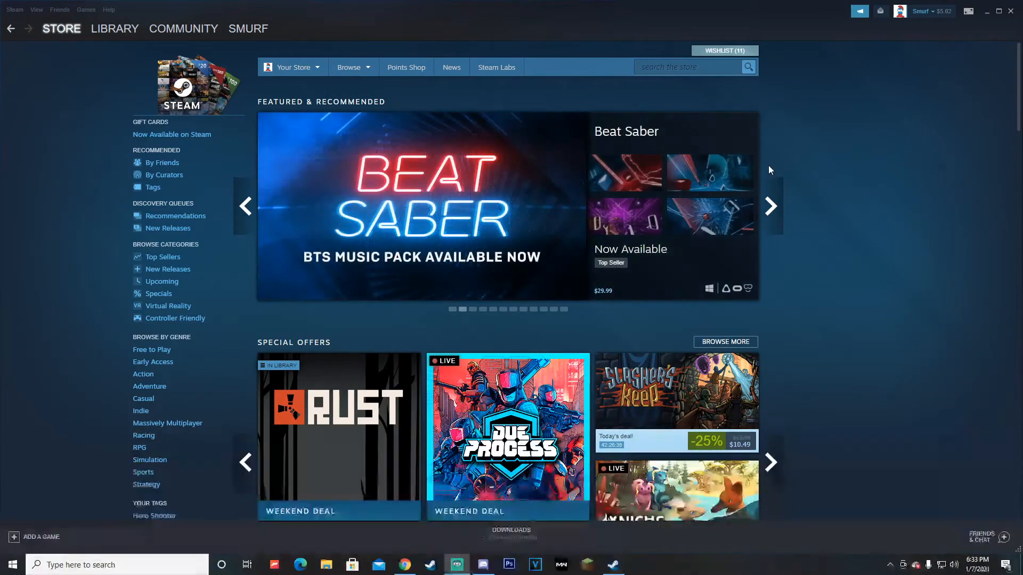
{"action": "mouse_move", "coordinate": [585, 319]}
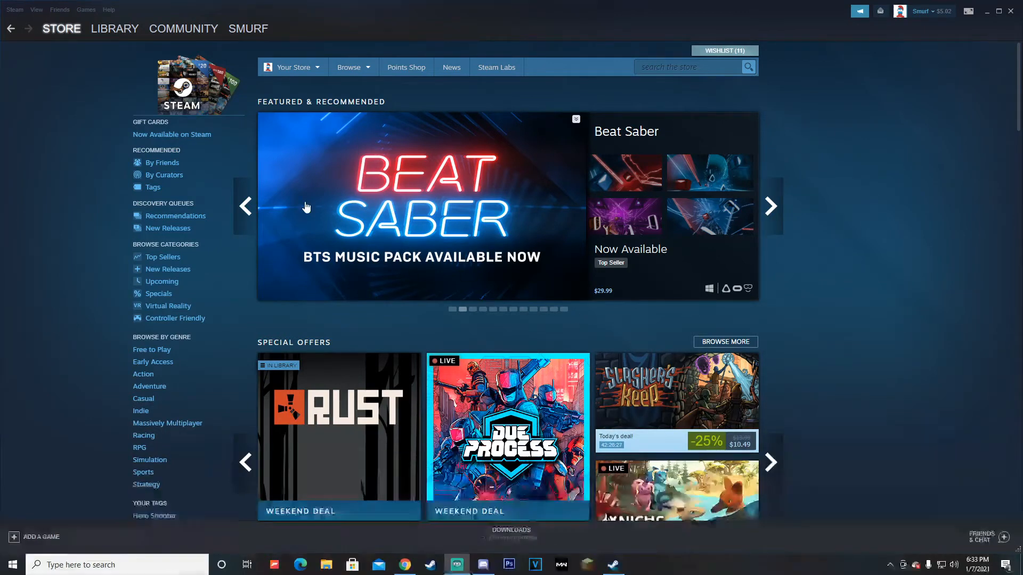
- Show the Library and scroll through the ARK: Survival Evolved page's news and achievements
{"action": "left_click", "coordinate": [115, 27]}
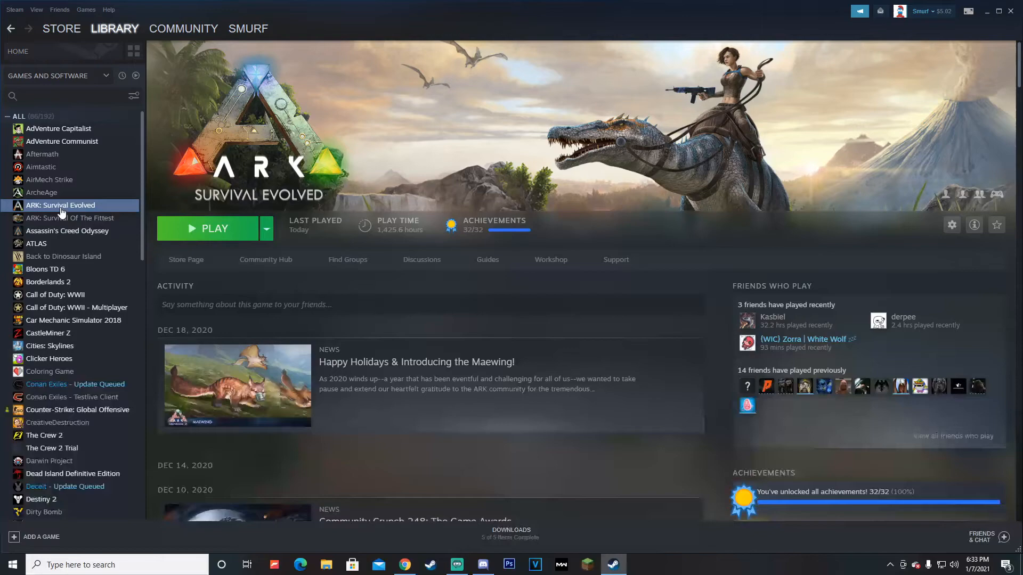
{"action": "scroll", "scroll_direction": "down", "scroll_amount": 3}
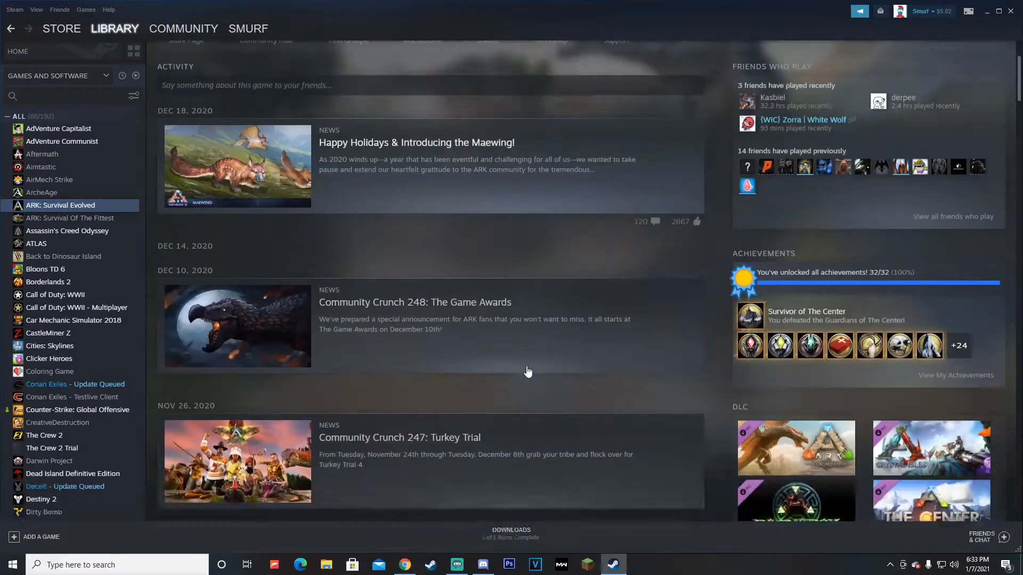
{"action": "scroll", "scroll_direction": "down", "scroll_amount": 3}
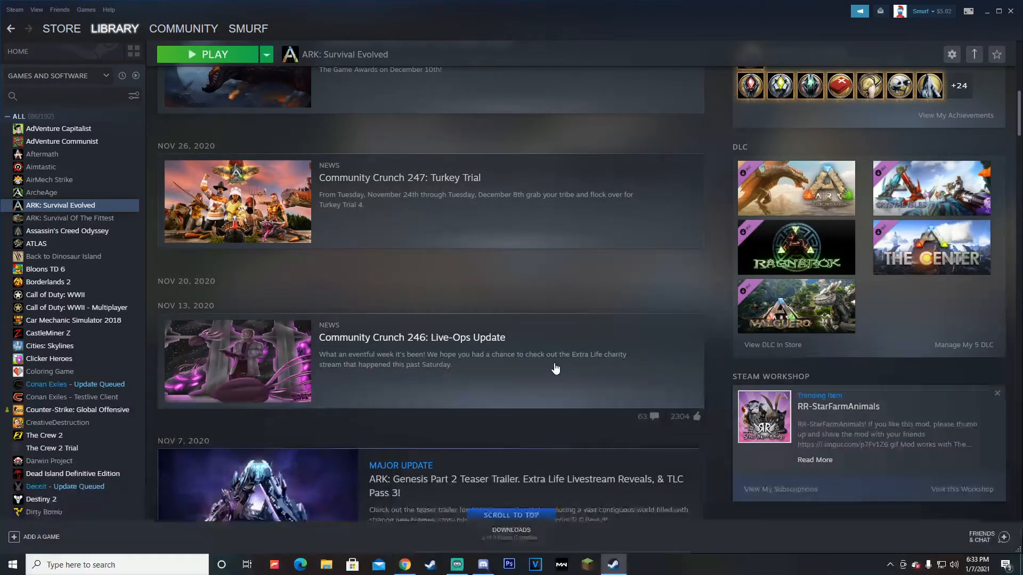
{"action": "scroll", "scroll_direction": "up", "scroll_amount": 3}
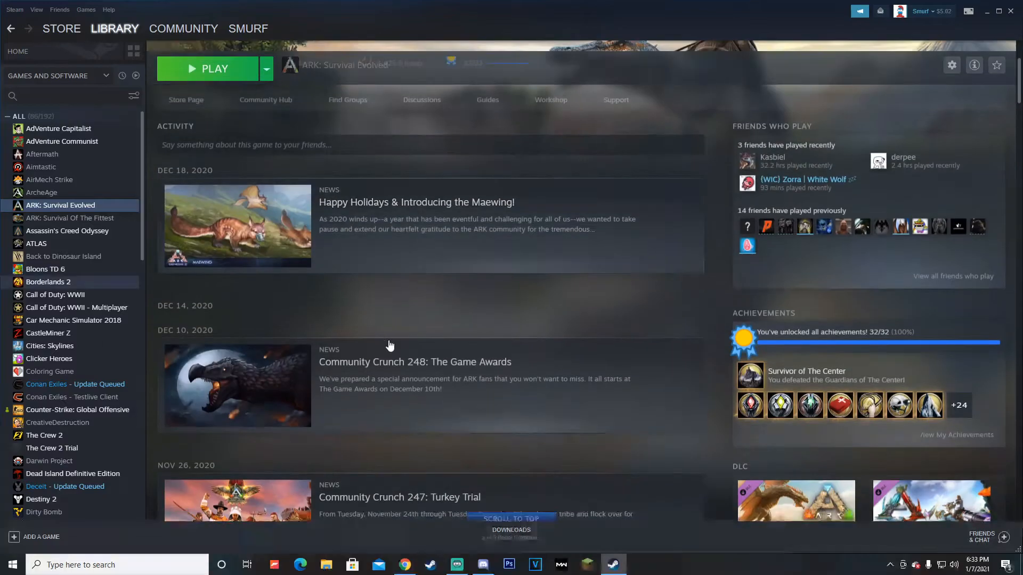
{"action": "scroll", "scroll_direction": "down", "scroll_amount": 3}
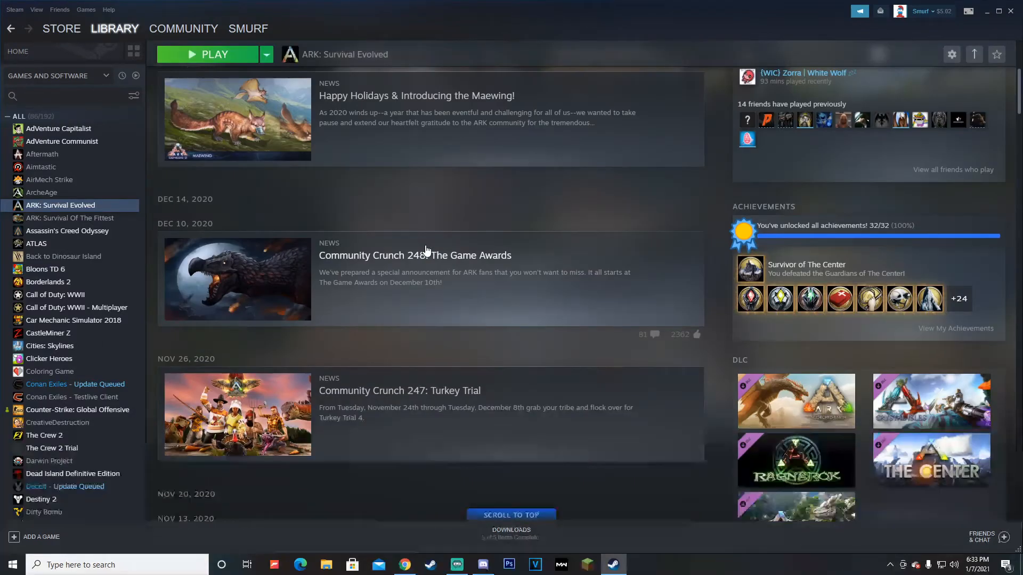
{"action": "scroll", "scroll_direction": "down", "scroll_amount": 3}
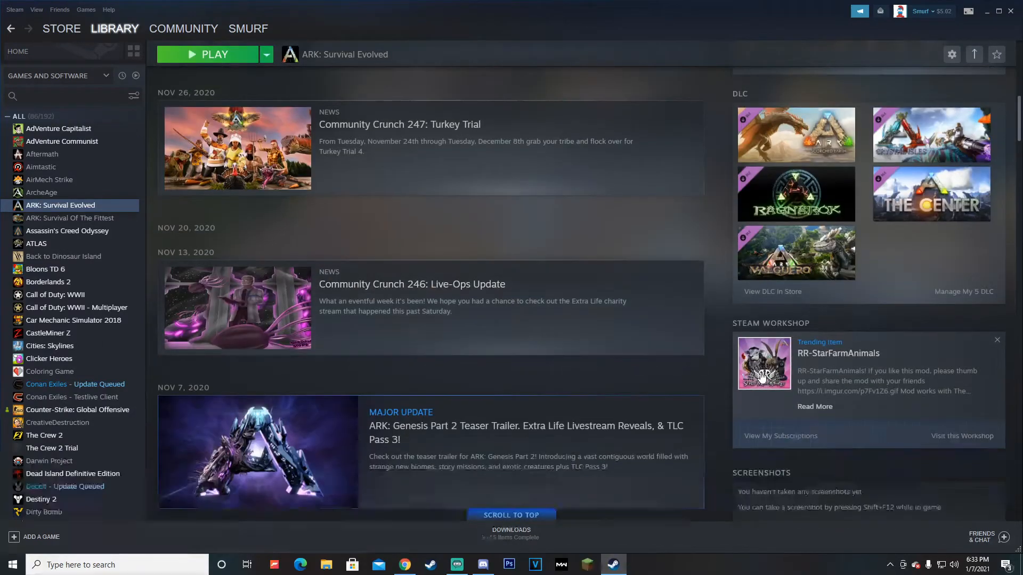
- Return to the ARK: Survival Evolved page via library home and scroll to its owned DLC
{"action": "left_click", "coordinate": [61, 206]}
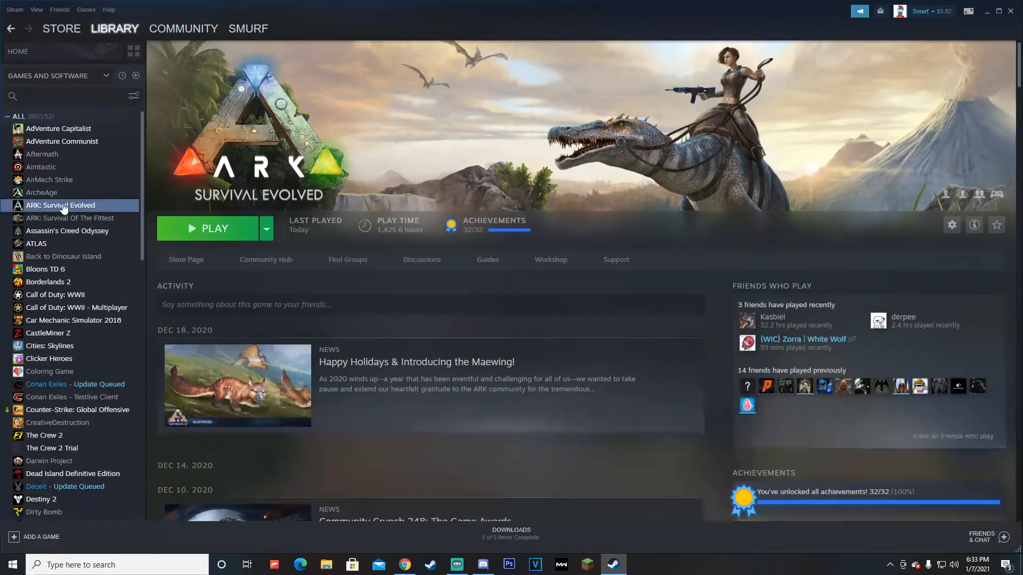
{"action": "left_click", "coordinate": [18, 51]}
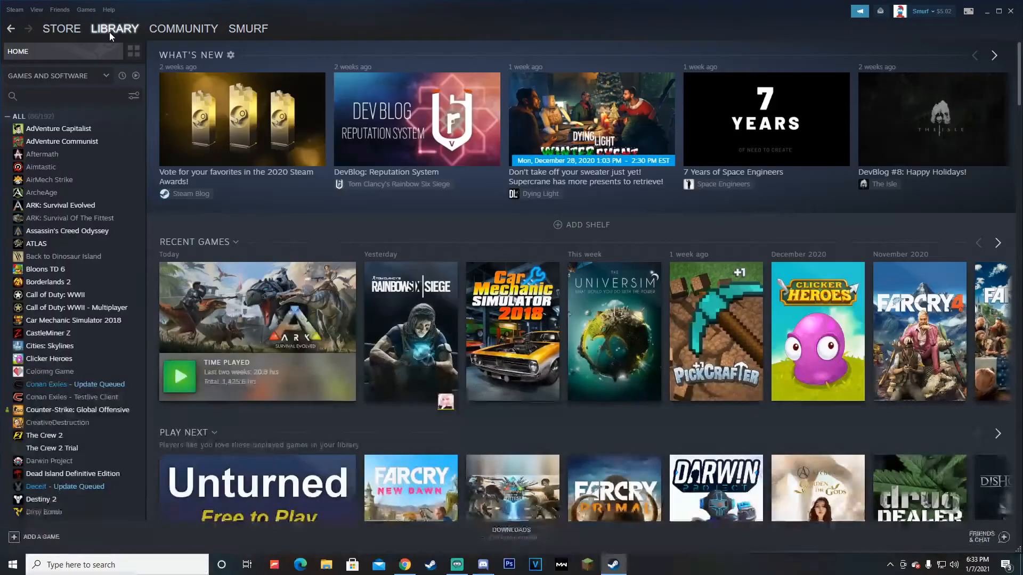
{"action": "left_click", "coordinate": [60, 206]}
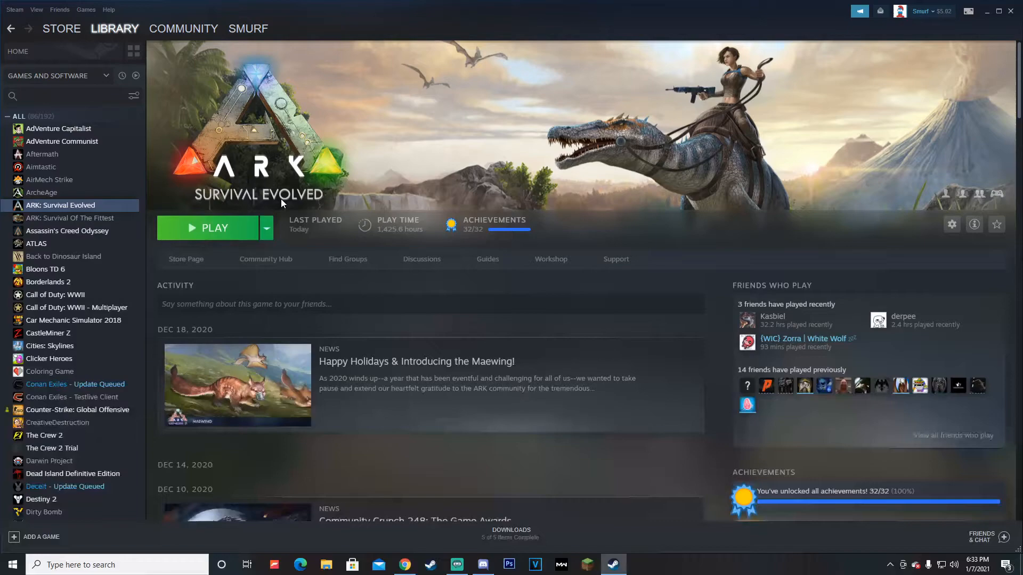
{"action": "scroll", "scroll_direction": "down", "scroll_amount": 3}
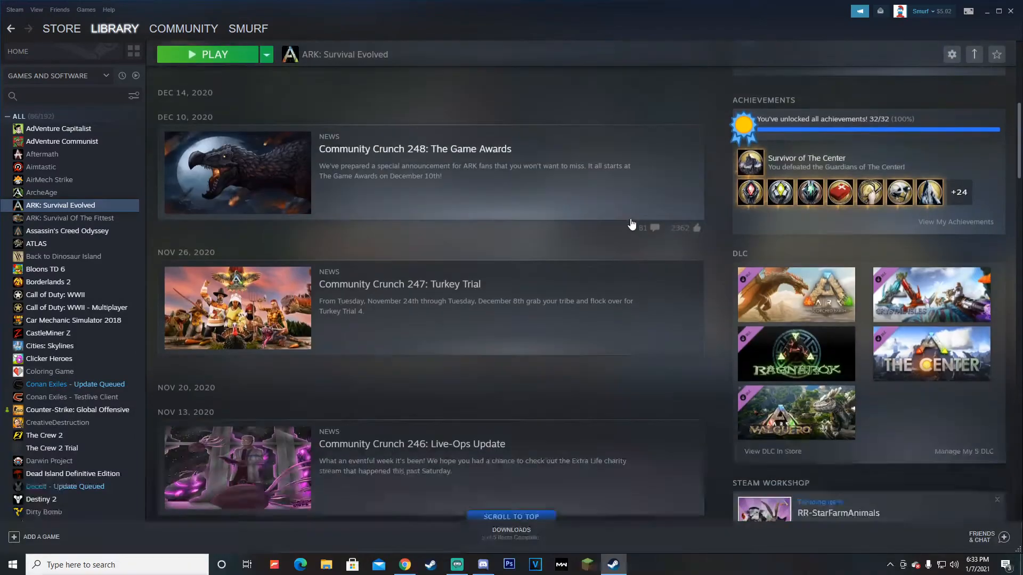
{"action": "scroll", "scroll_direction": "down", "scroll_amount": 3}
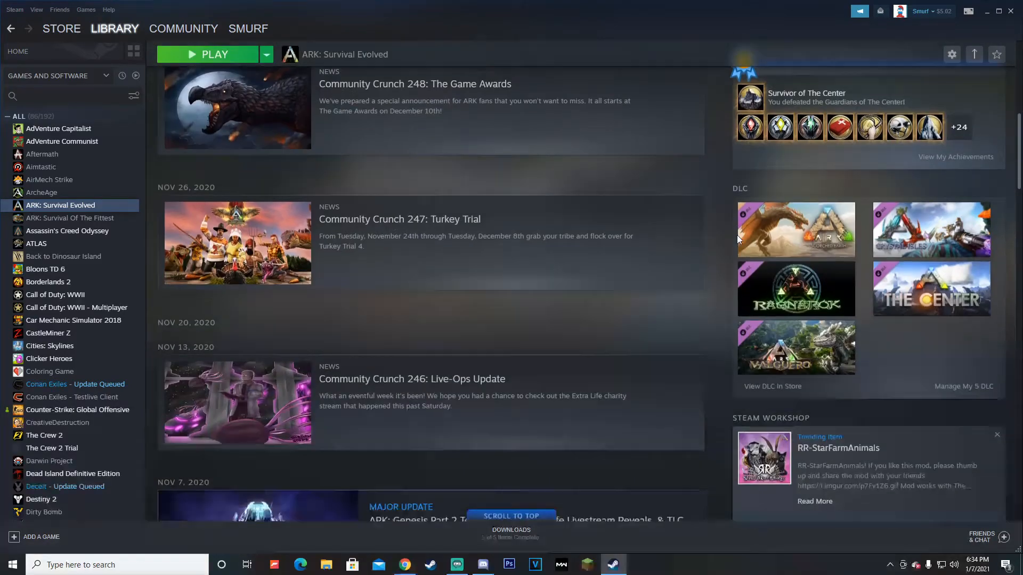
{"action": "scroll", "scroll_direction": "down", "scroll_amount": 3}
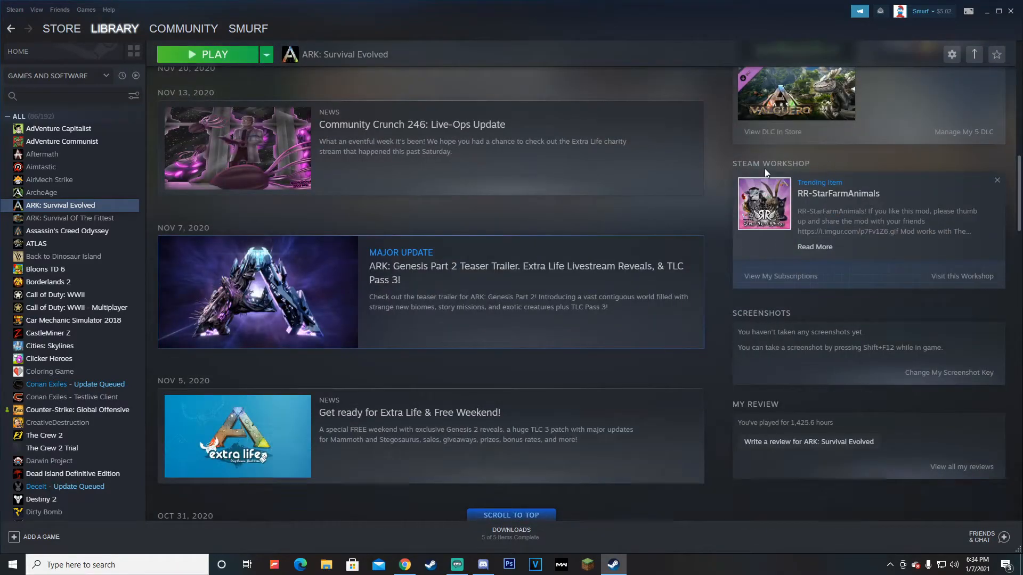
{"action": "mouse_move", "coordinate": [761, 279]}
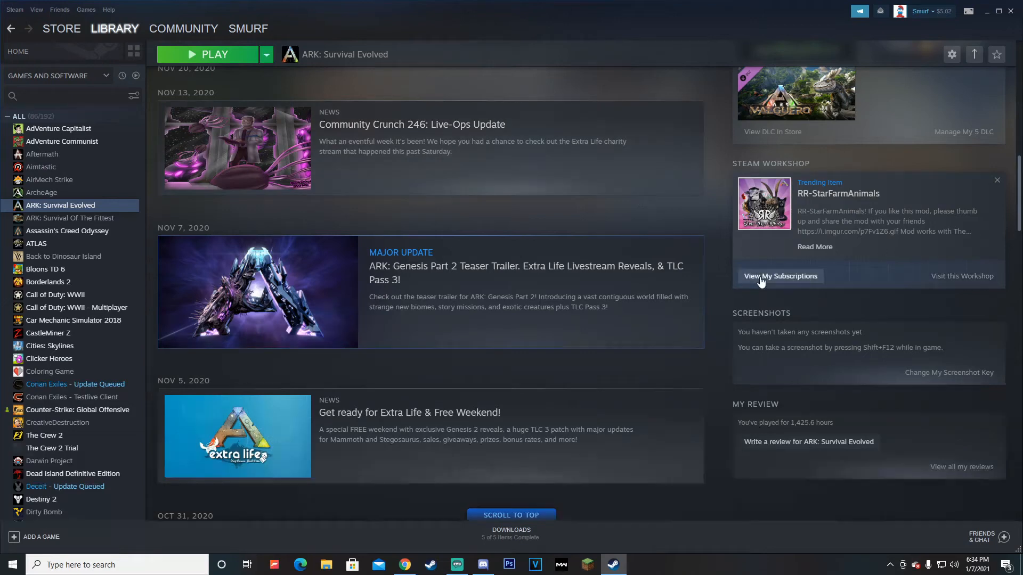
{"action": "mouse_move", "coordinate": [791, 290]}
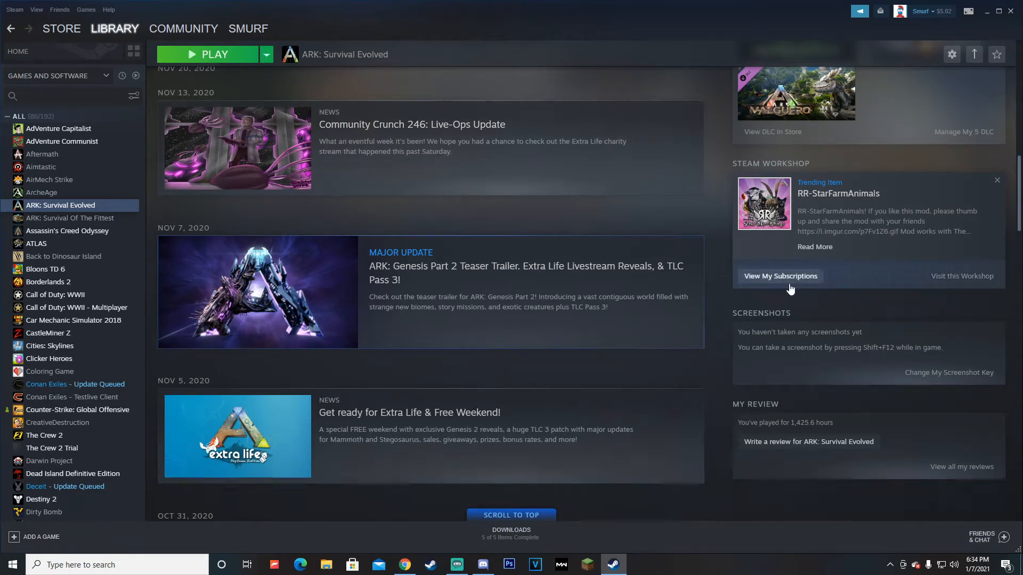
{"action": "mouse_move", "coordinate": [796, 284]}
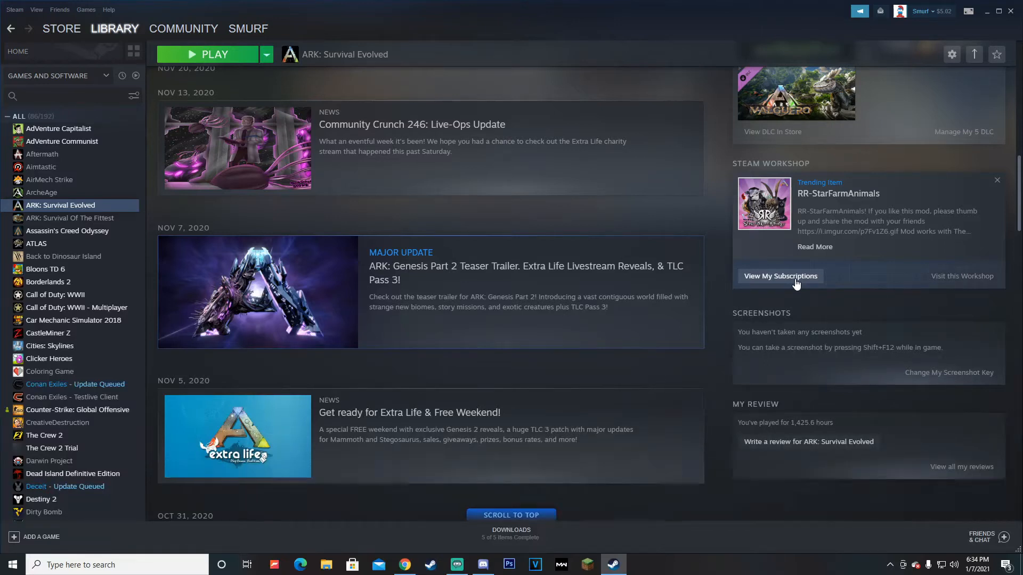
{"action": "mouse_move", "coordinate": [953, 282]}
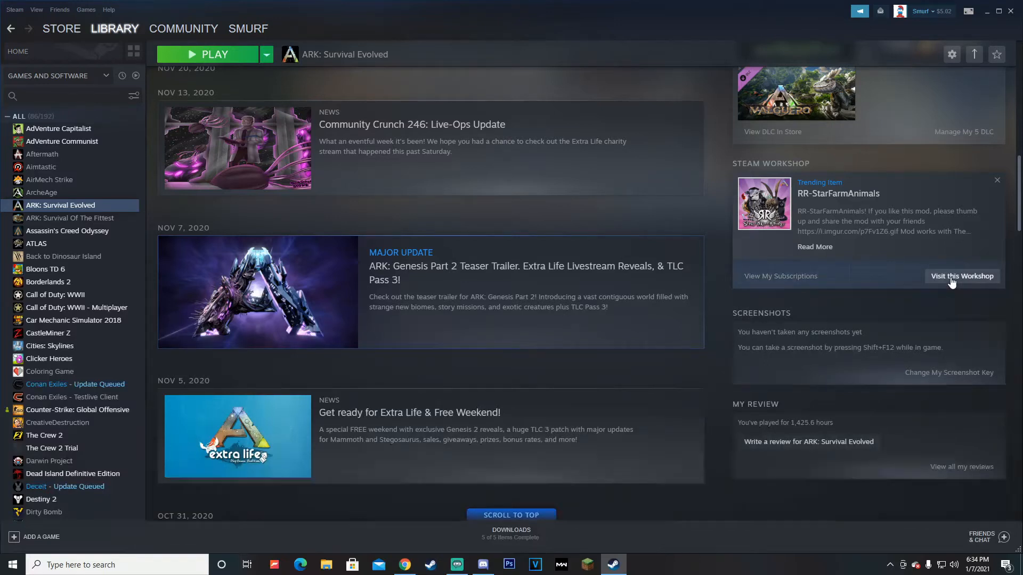
- Visit the ARK: Survival Evolved Workshop and toggle its Browse dropdown open
{"action": "left_click", "coordinate": [961, 276]}
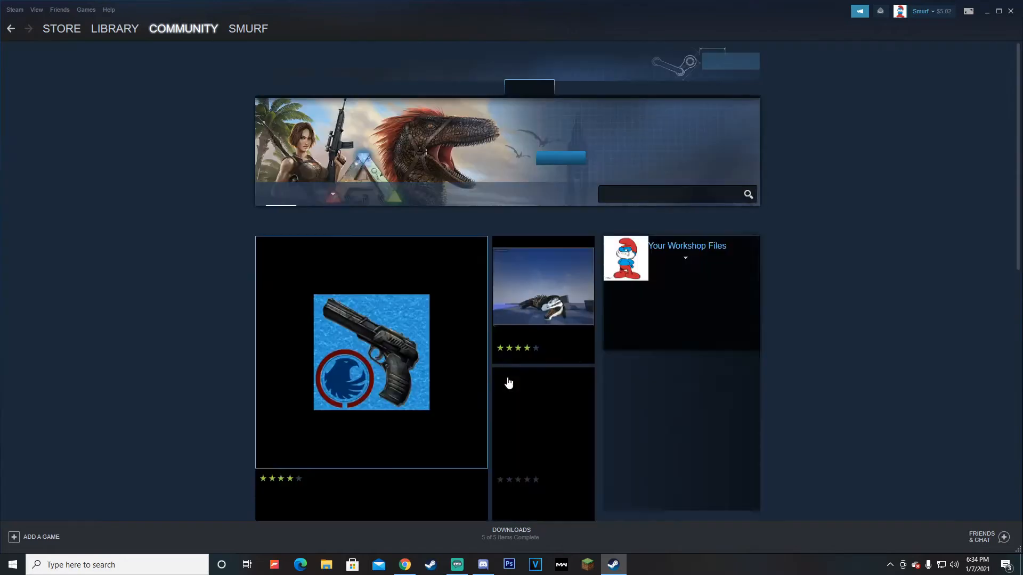
{"action": "left_click", "coordinate": [317, 194]}
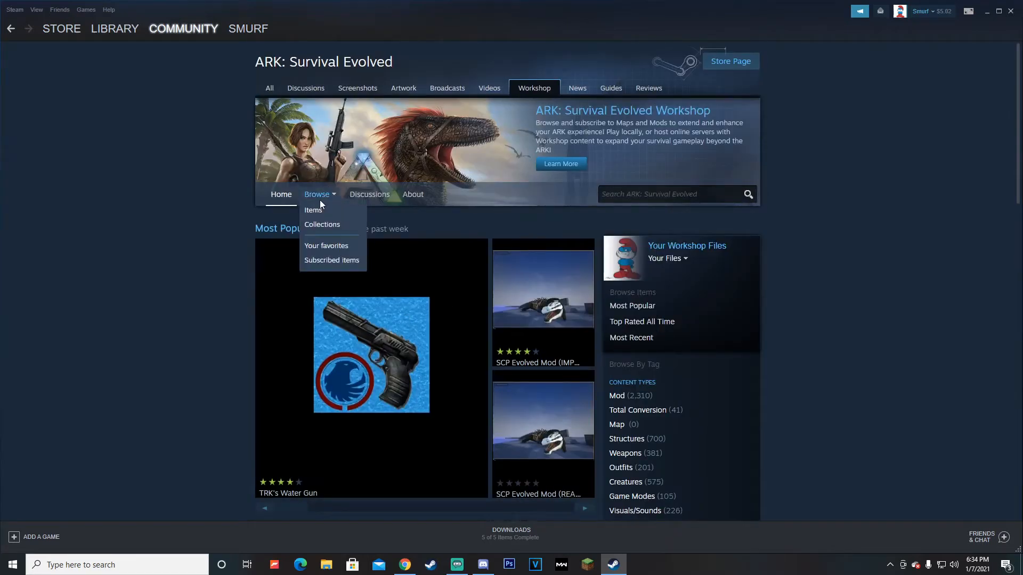
{"action": "left_click", "coordinate": [487, 266]}
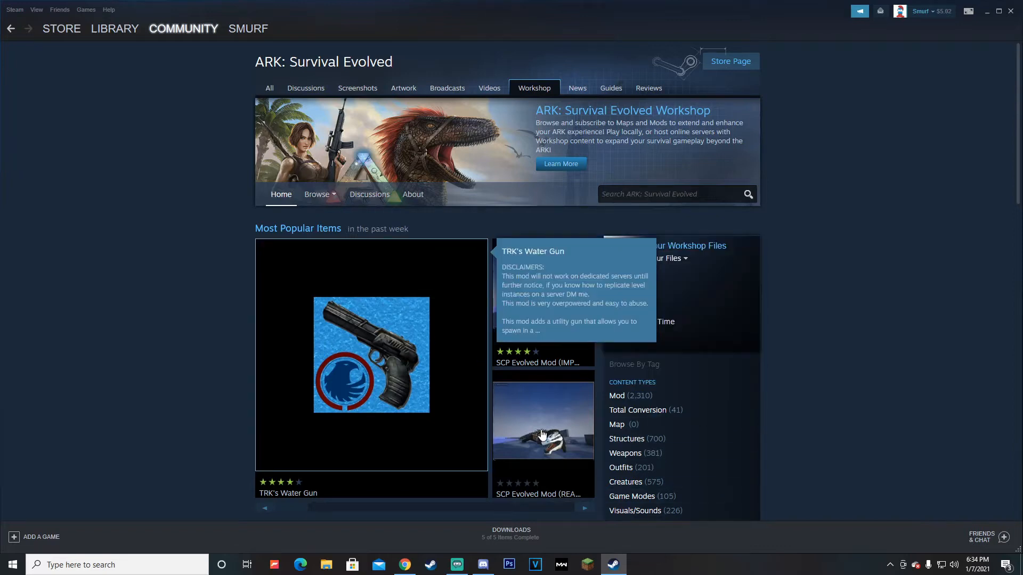
{"action": "left_click", "coordinate": [316, 194]}
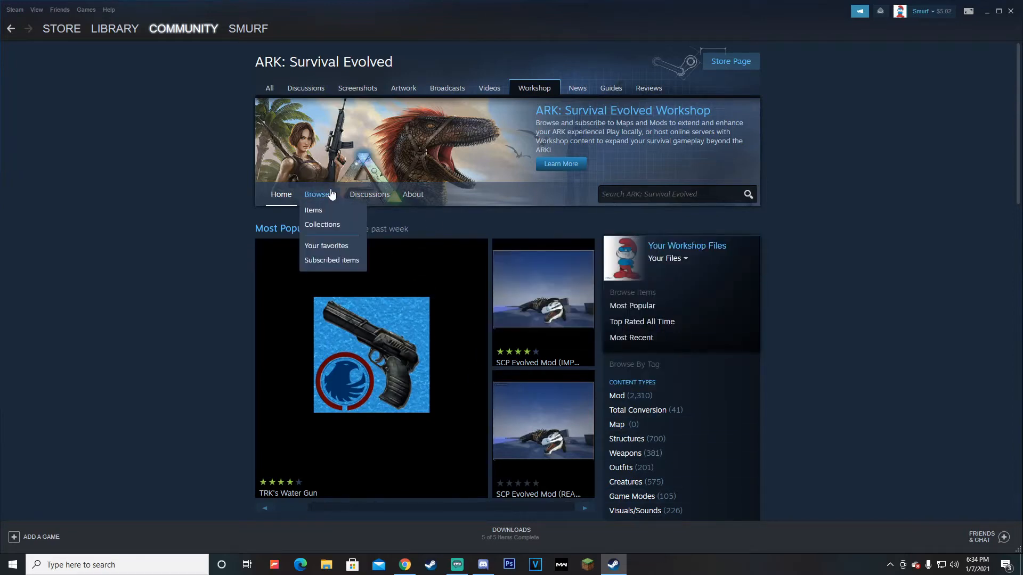
{"action": "mouse_move", "coordinate": [313, 215]}
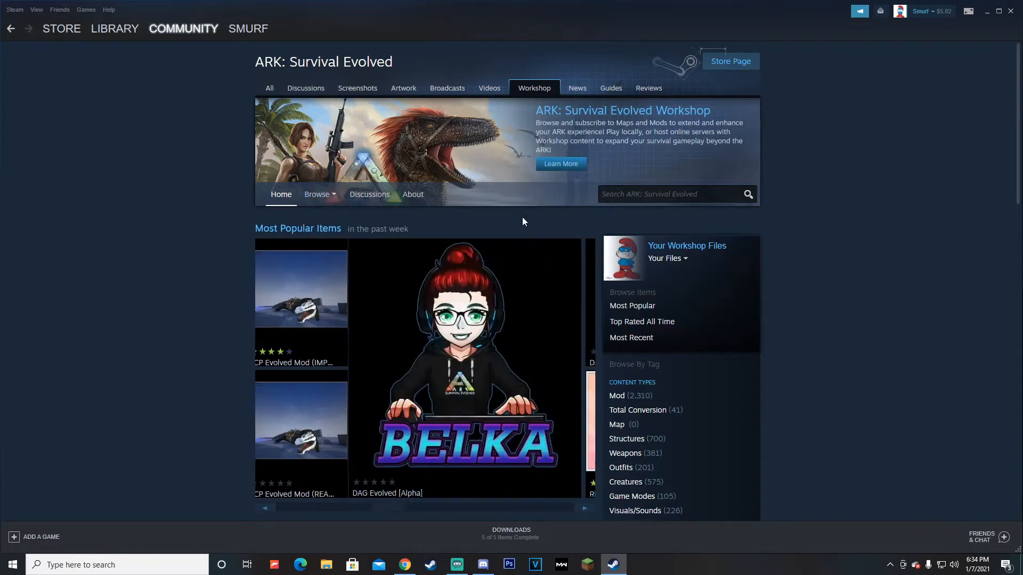
{"action": "left_click", "coordinate": [318, 194]}
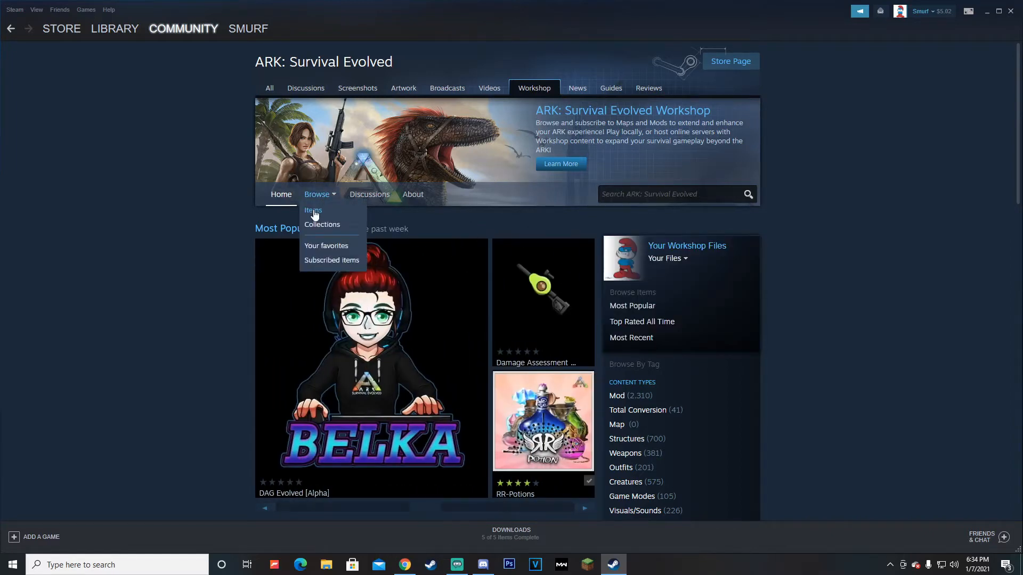
{"action": "left_click", "coordinate": [313, 210]}
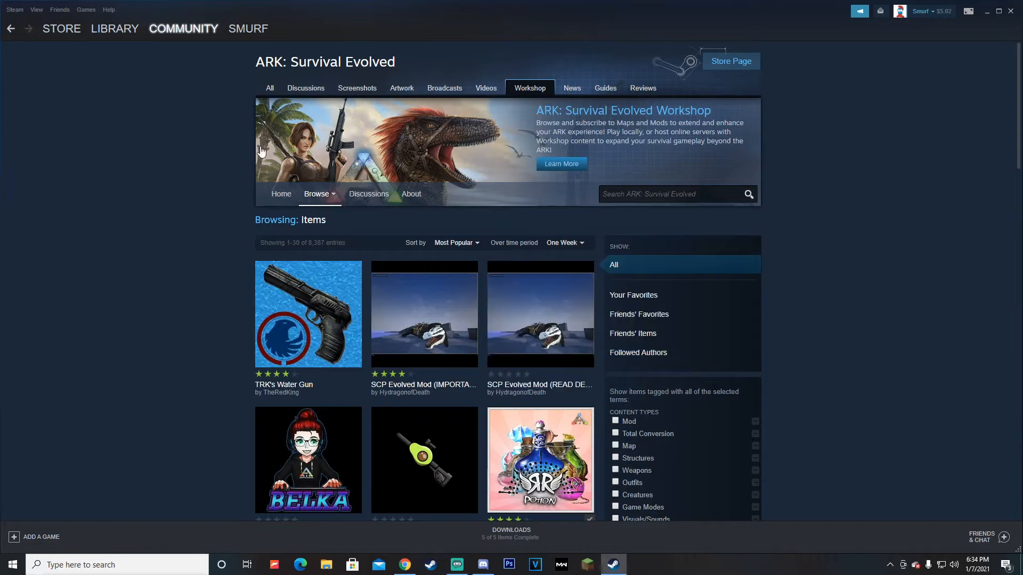
{"action": "mouse_move", "coordinate": [512, 314]}
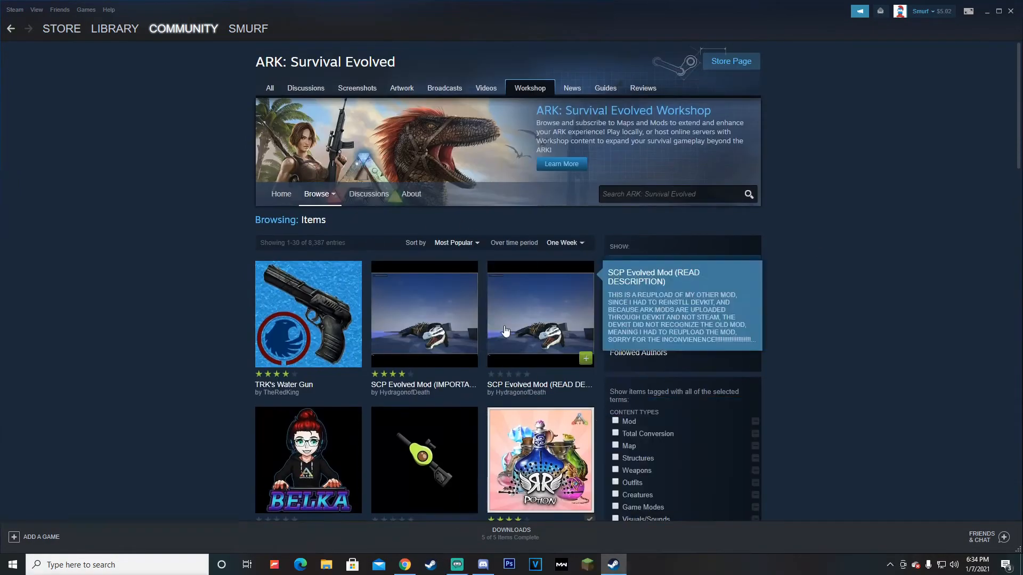
{"action": "mouse_move", "coordinate": [505, 273]}
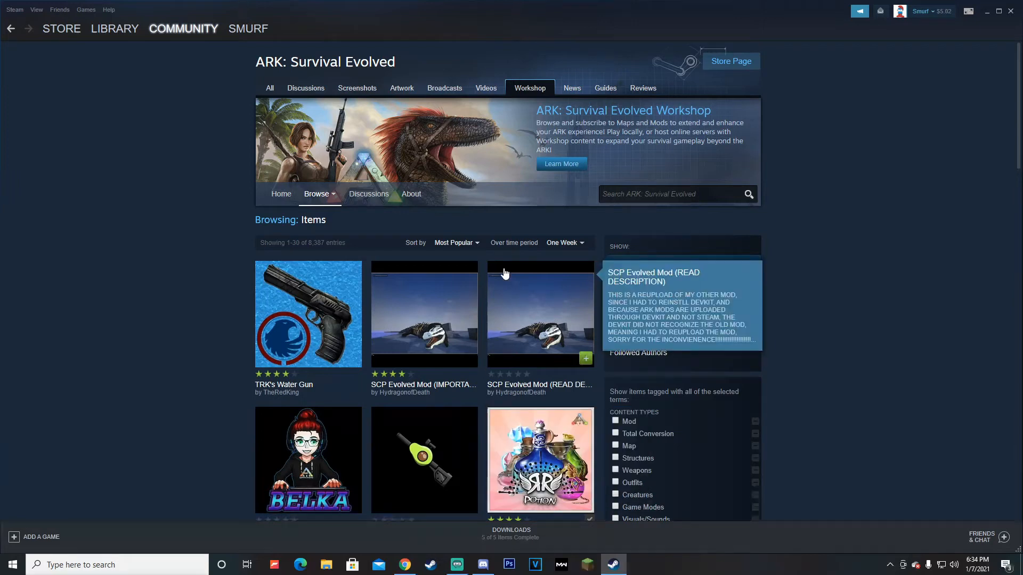
{"action": "left_click", "coordinate": [455, 243]}
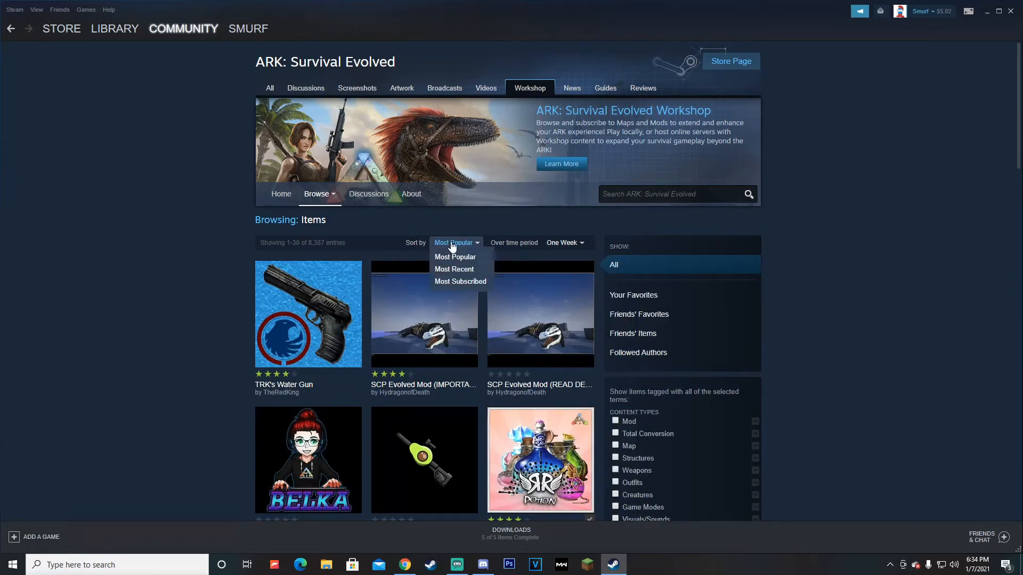
{"action": "mouse_move", "coordinate": [460, 250]}
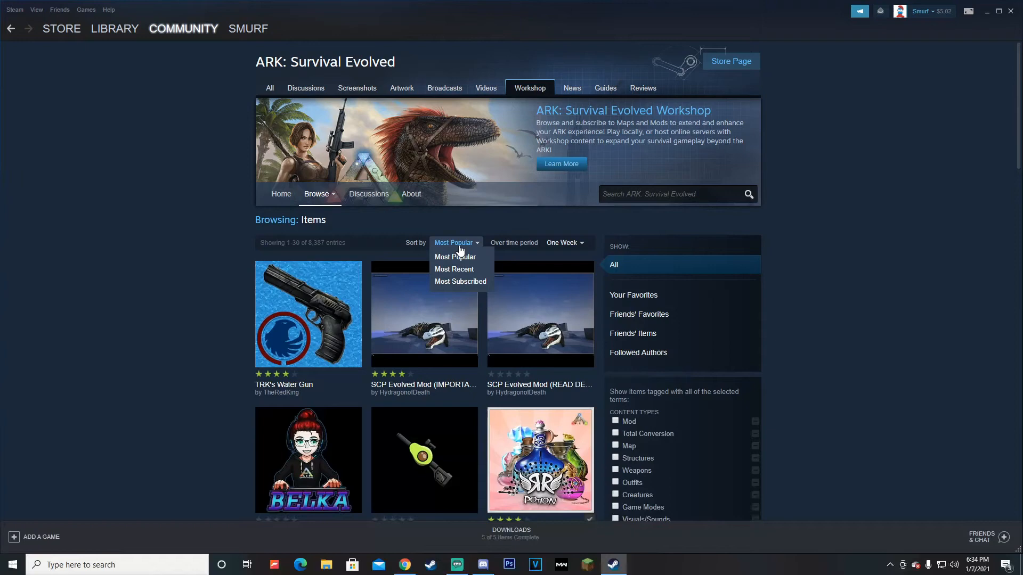
{"action": "left_click", "coordinate": [565, 243]}
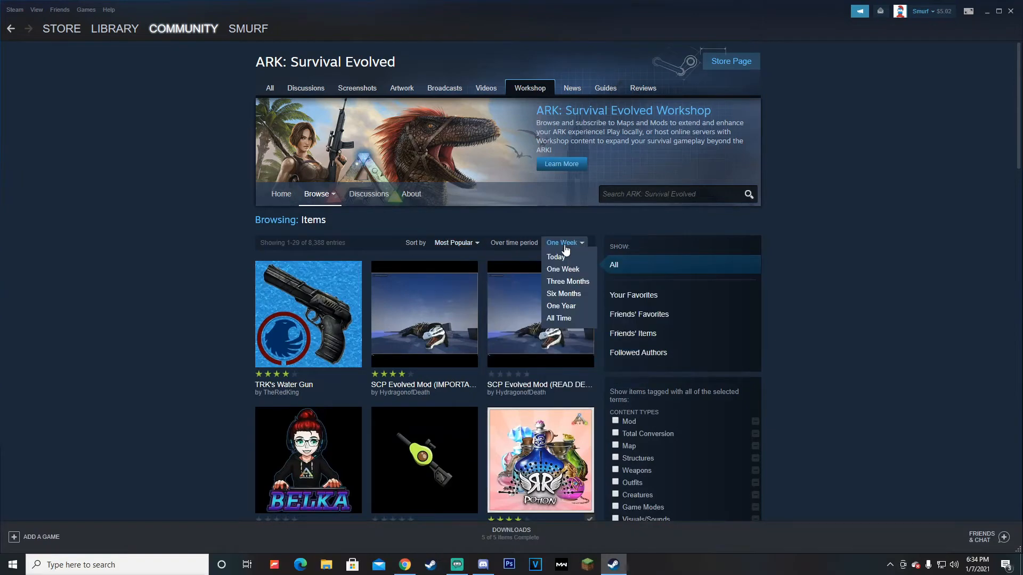
{"action": "mouse_move", "coordinate": [562, 321]}
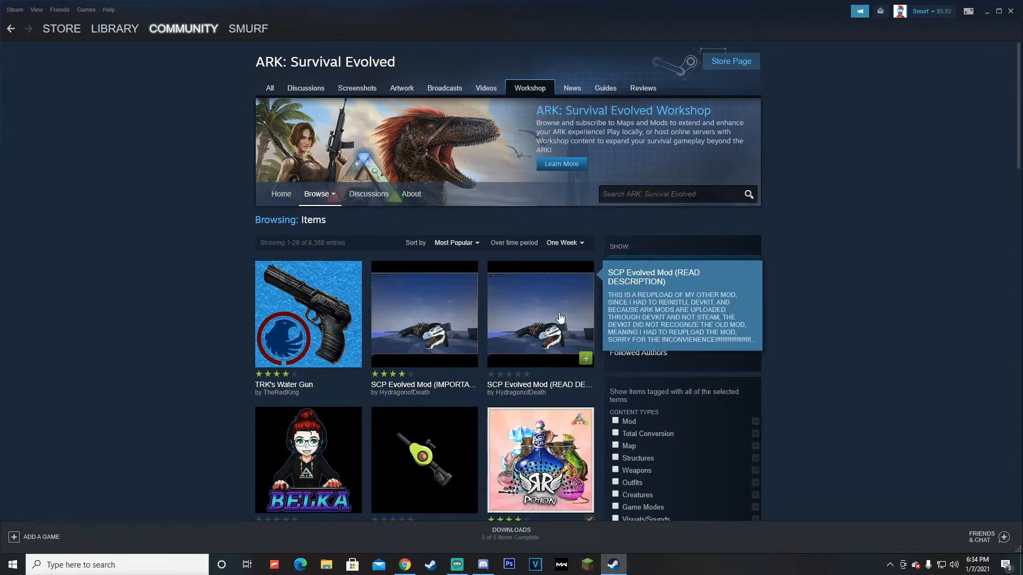
{"action": "left_click", "coordinate": [565, 243]}
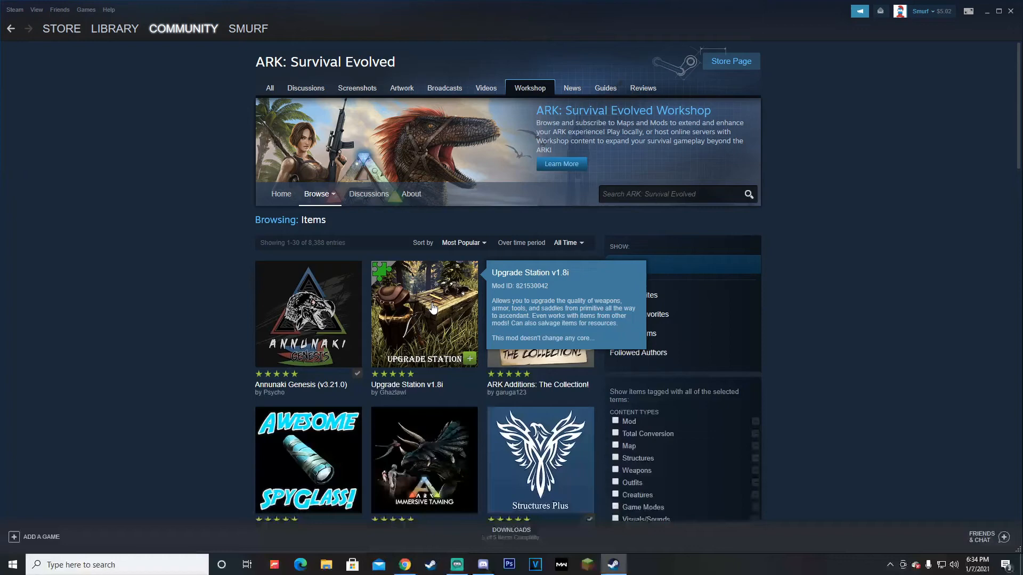
- Scroll through the grid of all-time Most Popular ARK Workshop mods
{"action": "scroll", "scroll_direction": "down", "scroll_amount": 3}
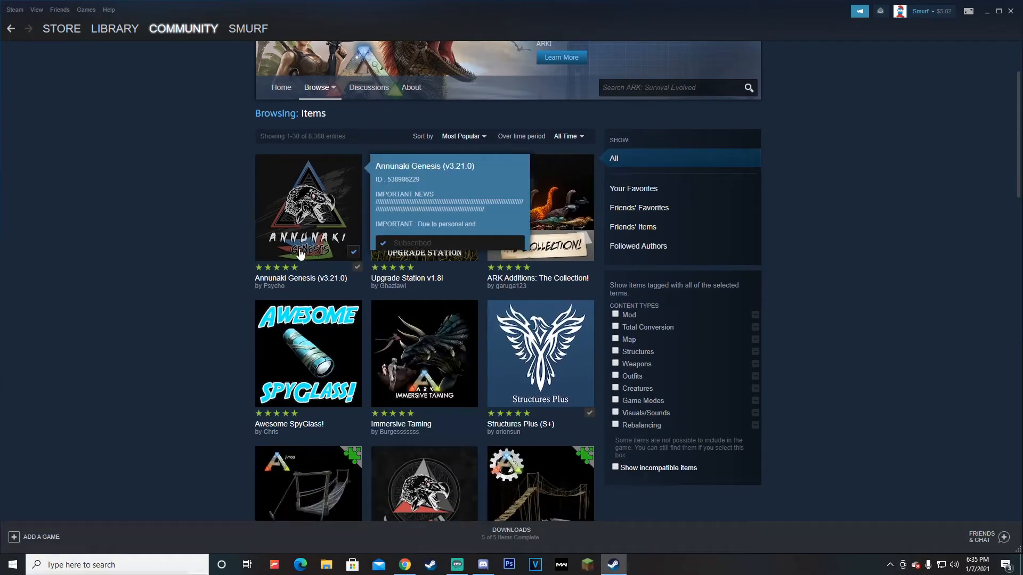
{"action": "scroll", "scroll_direction": "down", "scroll_amount": 3}
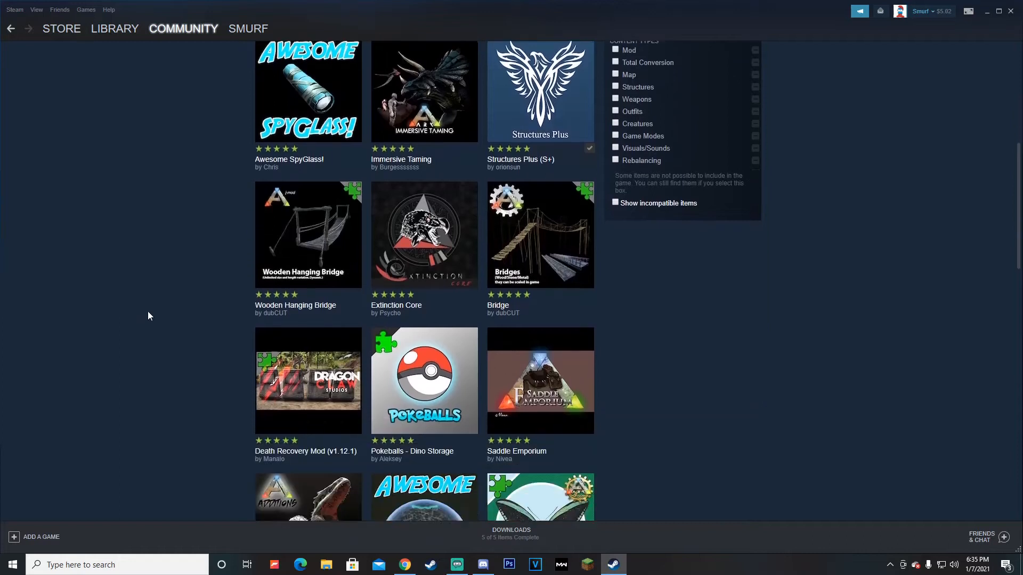
{"action": "scroll", "scroll_direction": "down", "scroll_amount": 3}
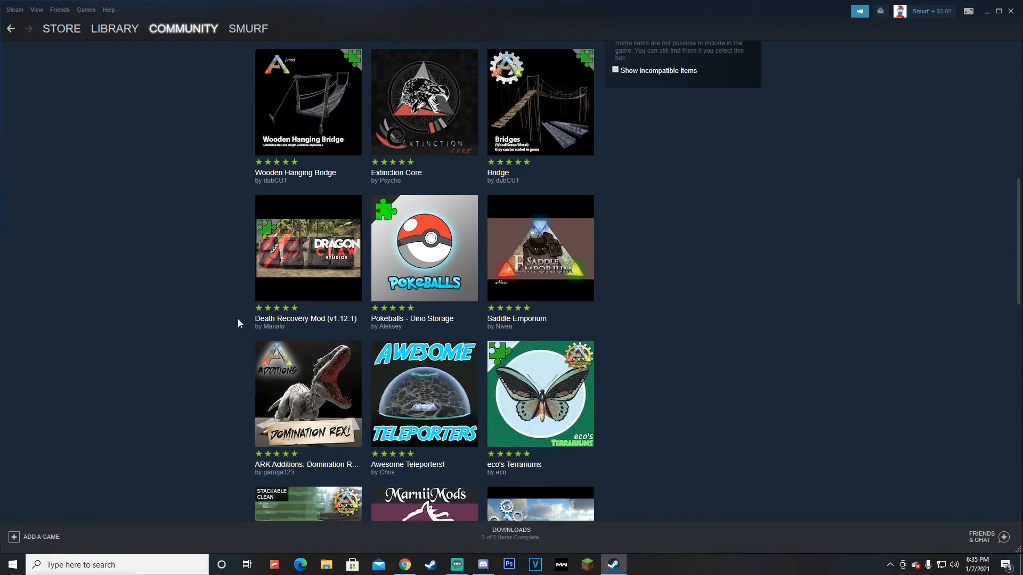
{"action": "scroll", "scroll_direction": "up", "scroll_amount": 3}
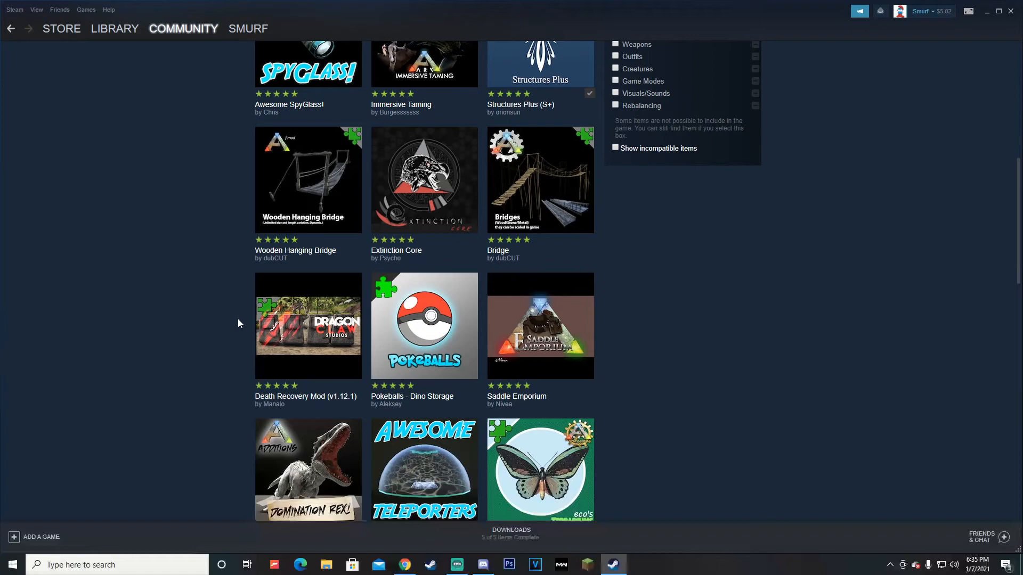
{"action": "mouse_move", "coordinate": [238, 307]}
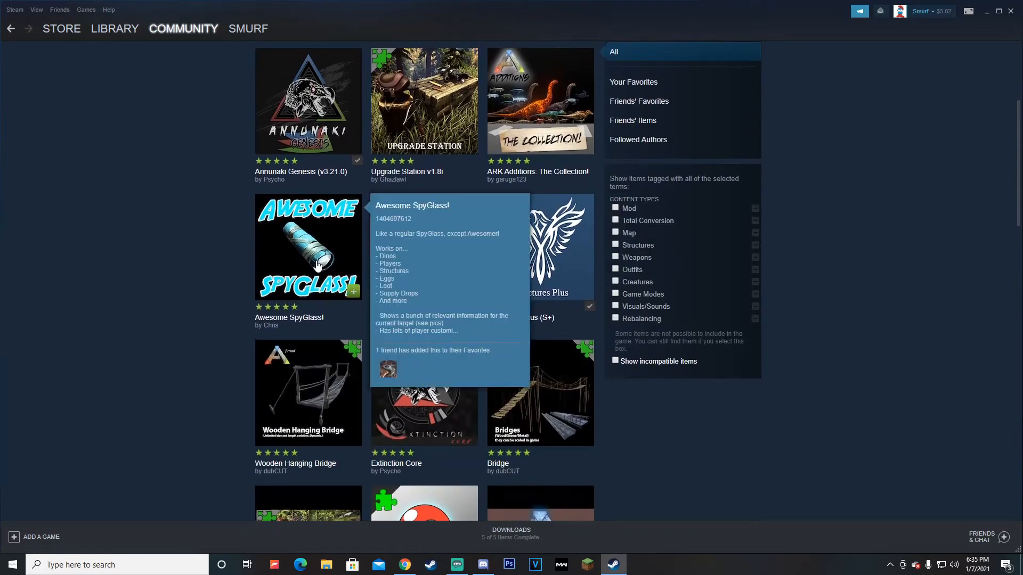
{"action": "scroll", "scroll_direction": "down", "scroll_amount": 3}
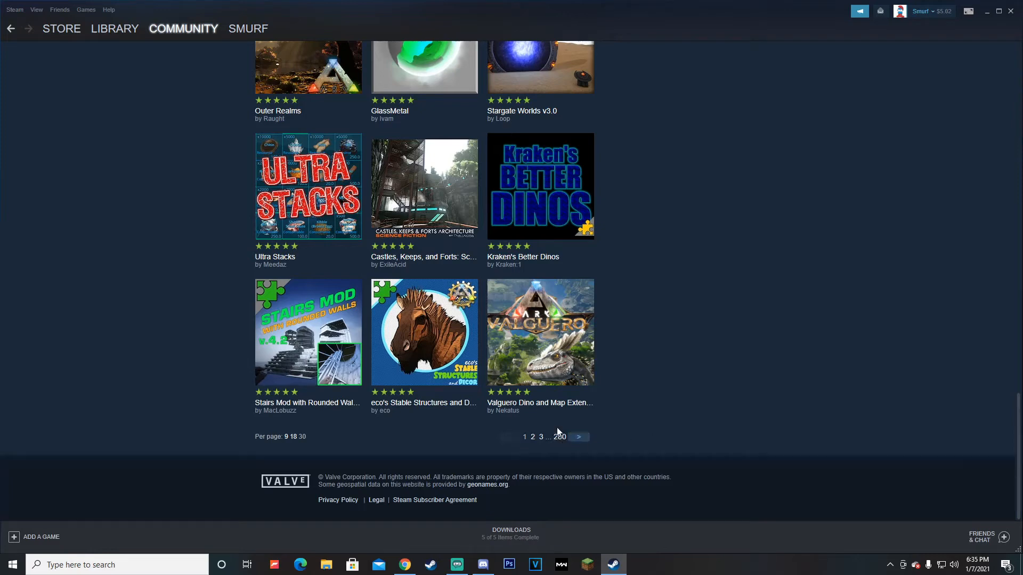
{"action": "scroll", "scroll_direction": "up", "scroll_amount": 3}
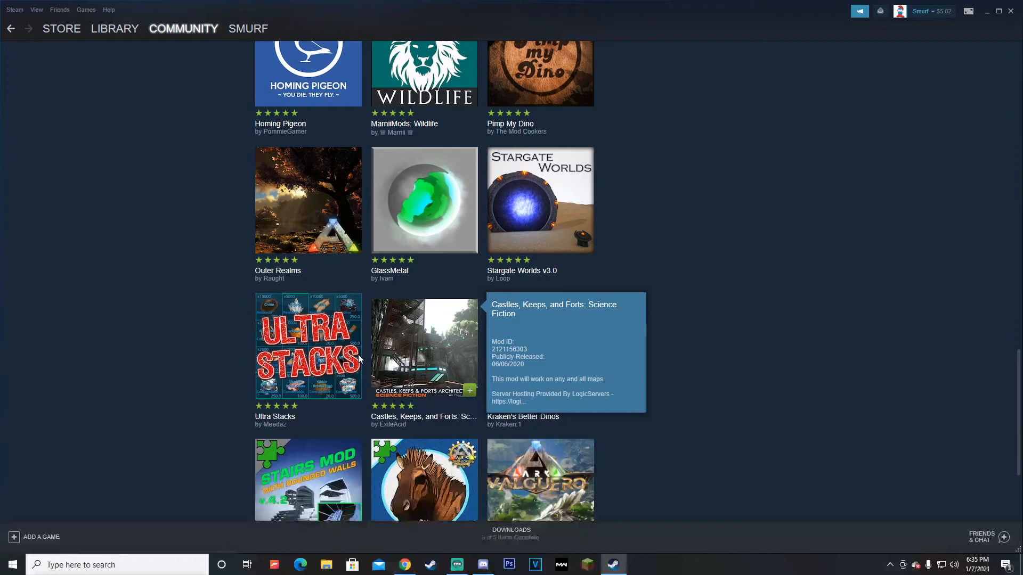
{"action": "scroll", "scroll_direction": "up", "scroll_amount": 3}
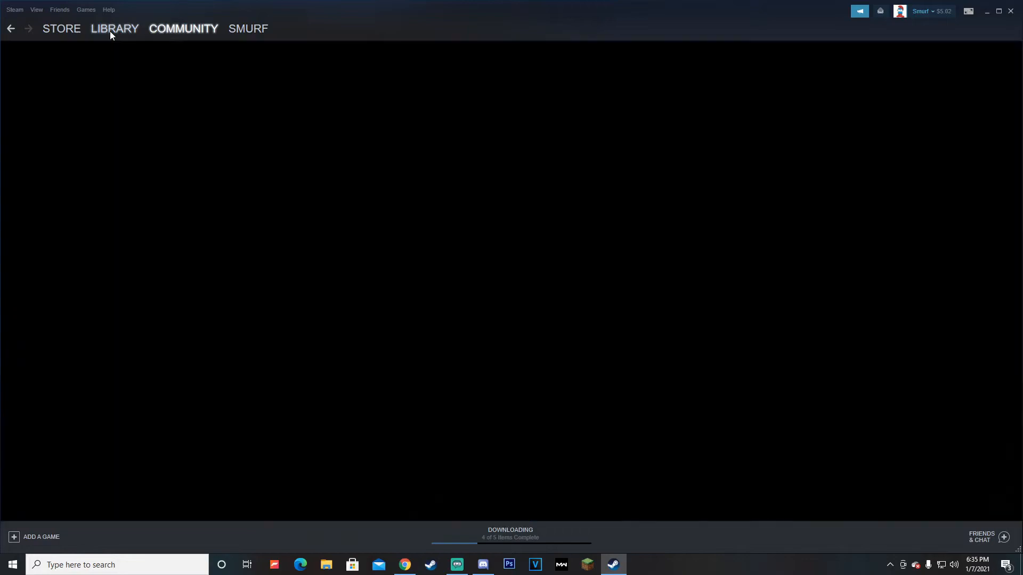
- Reach the ARK Workshop's full Items list from the library page, then view the download queue
{"action": "left_click", "coordinate": [115, 28]}
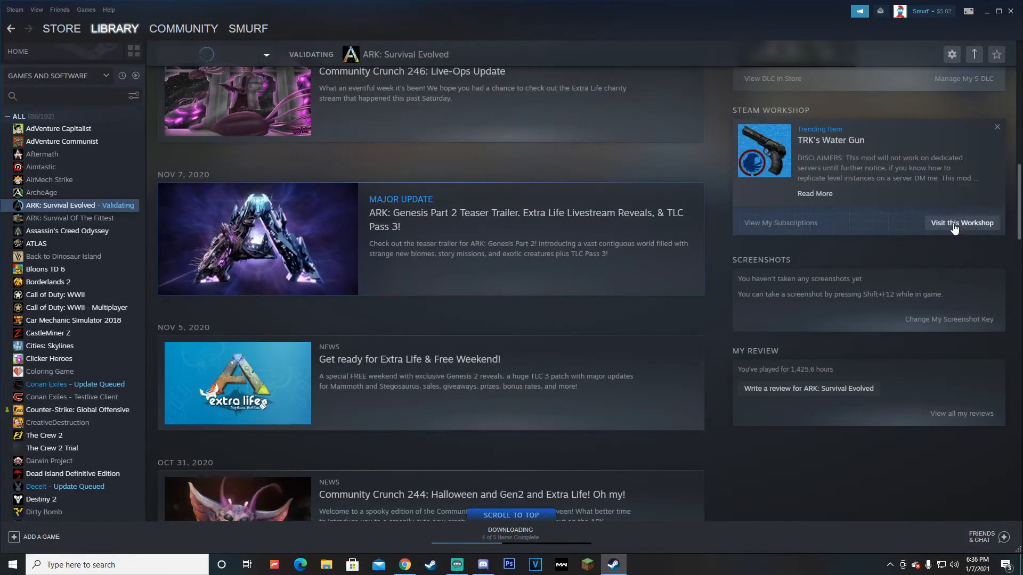
{"action": "left_click", "coordinate": [961, 223]}
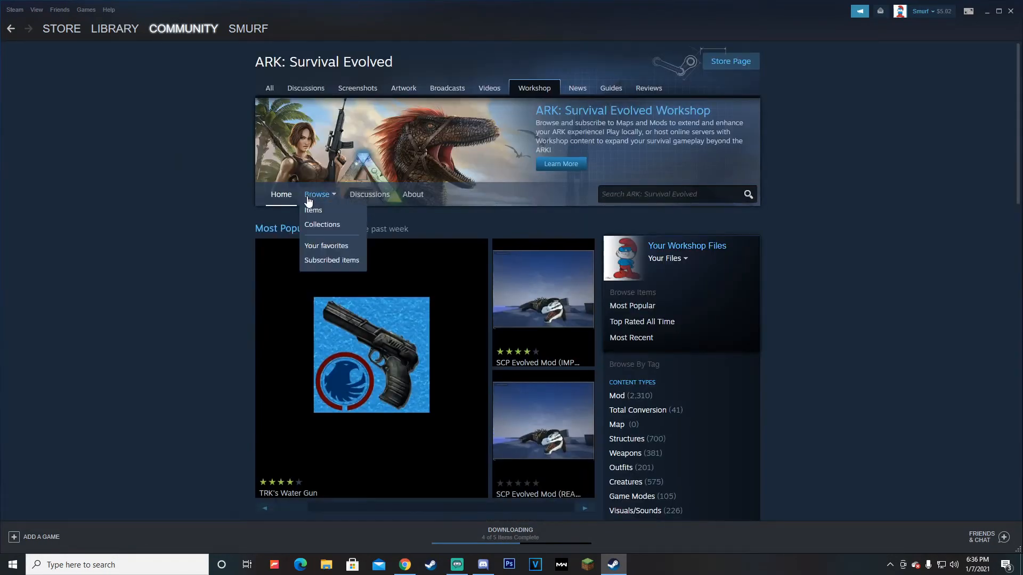
{"action": "left_click", "coordinate": [314, 210]}
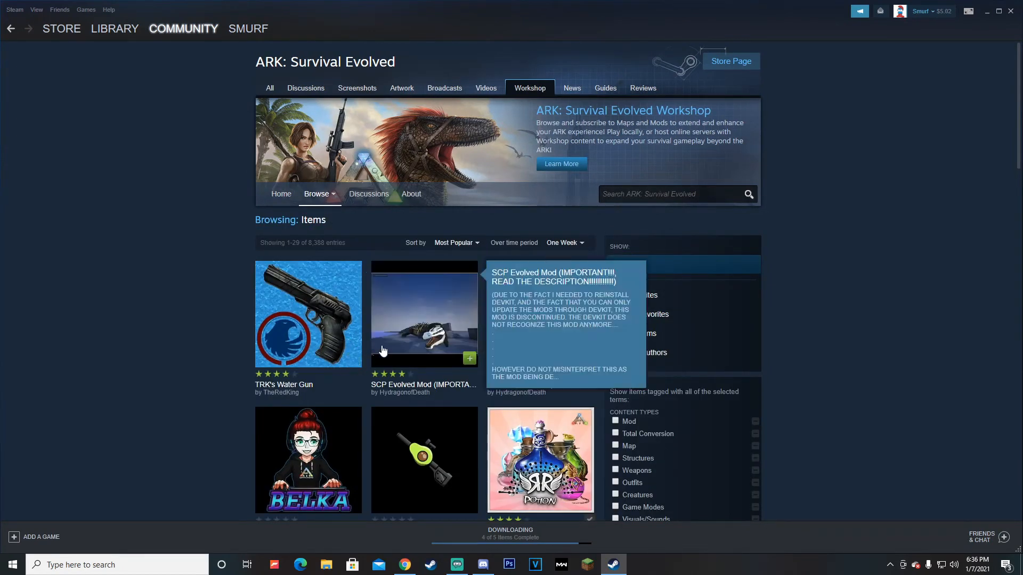
{"action": "left_click", "coordinate": [115, 27]}
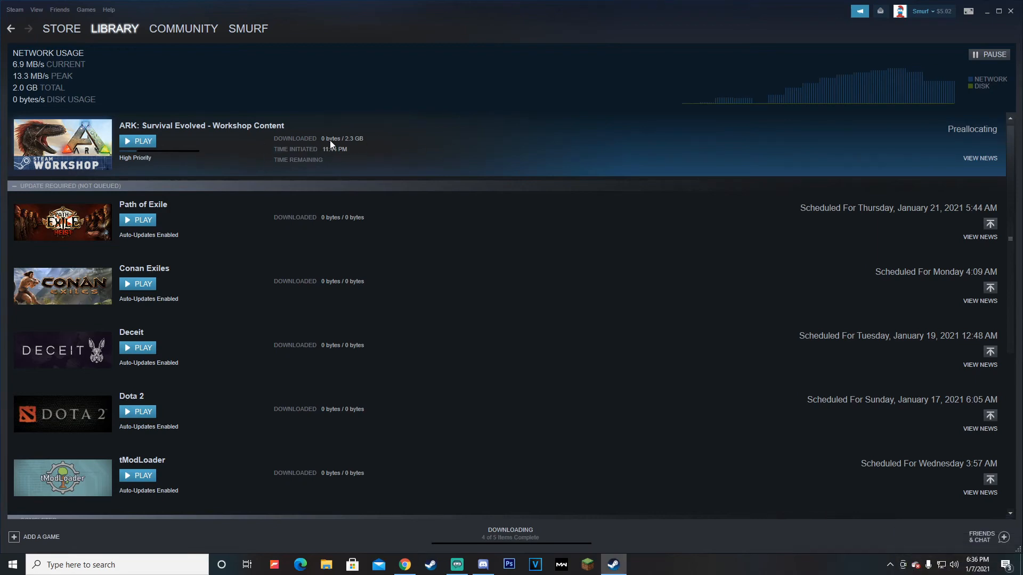
{"action": "mouse_move", "coordinate": [126, 52]}
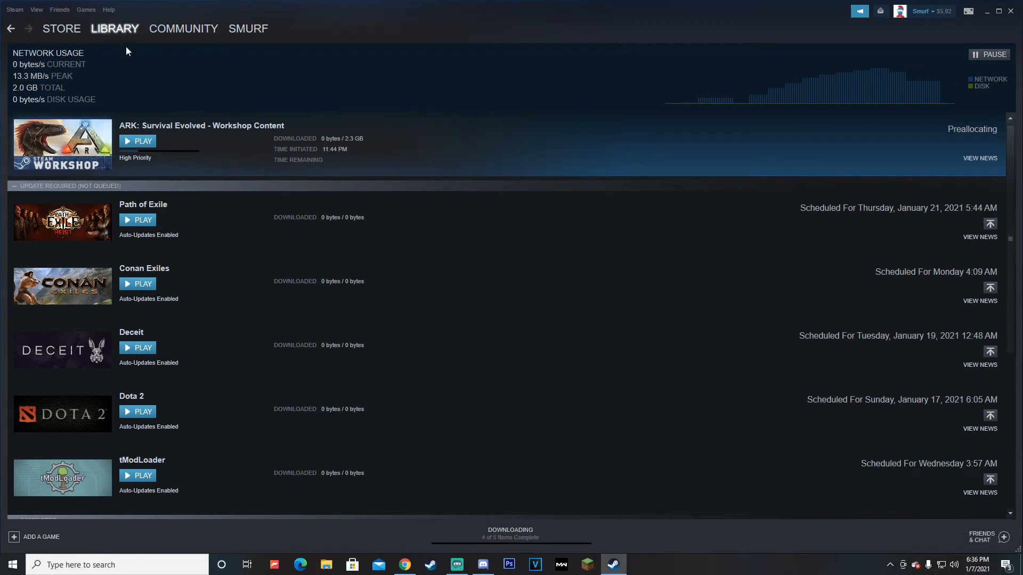
- Return to the Library and select ARK: Survival Evolved, now shown validating
{"action": "left_click", "coordinate": [115, 28]}
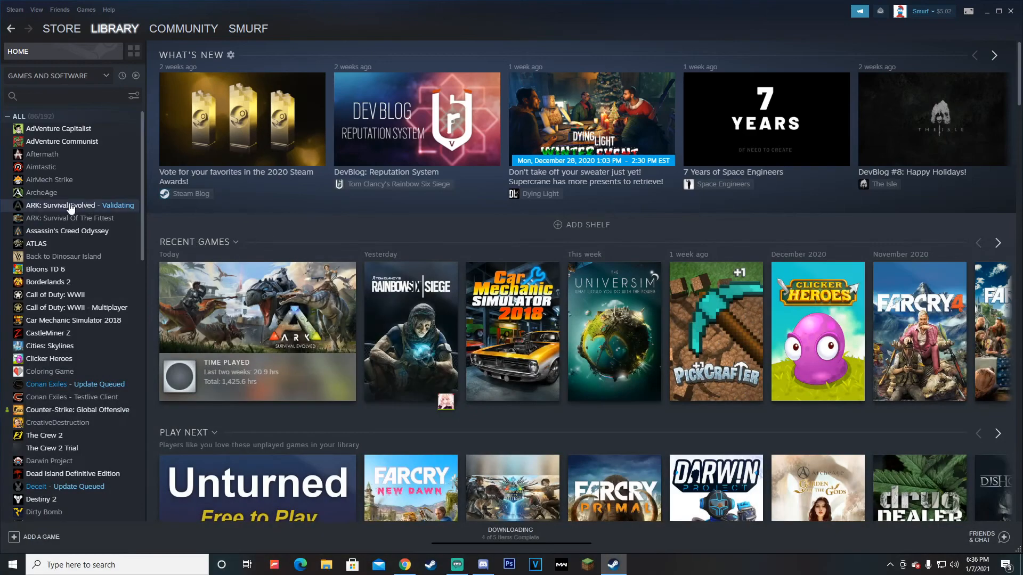
{"action": "left_click", "coordinate": [59, 206]}
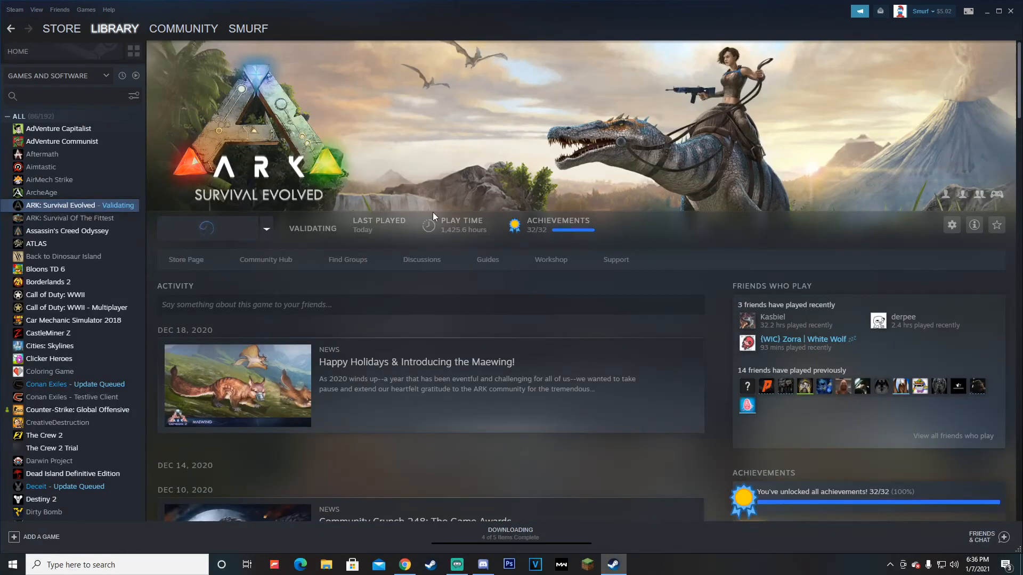
{"action": "mouse_move", "coordinate": [347, 264]}
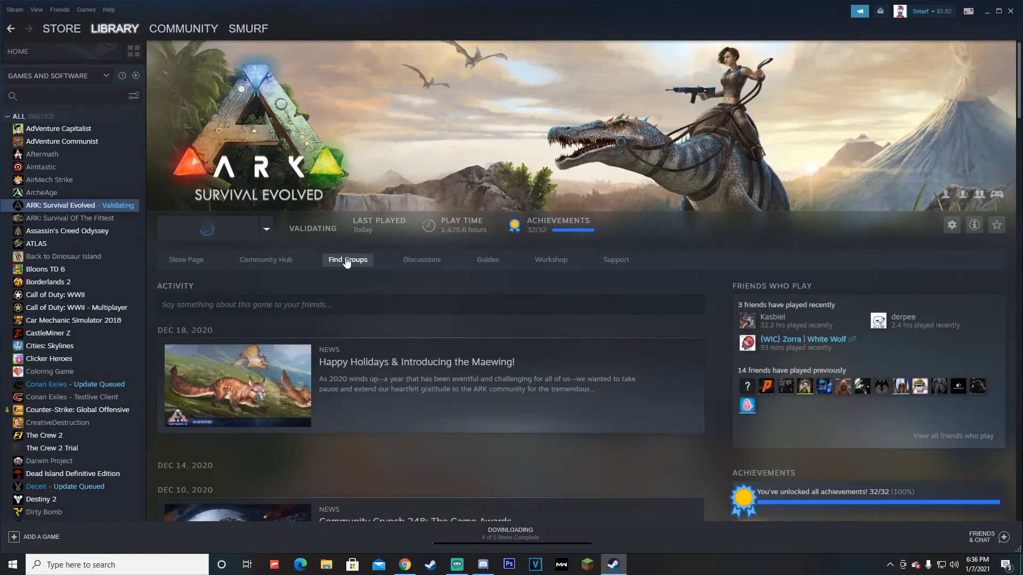
{"action": "mouse_move", "coordinate": [443, 192]}
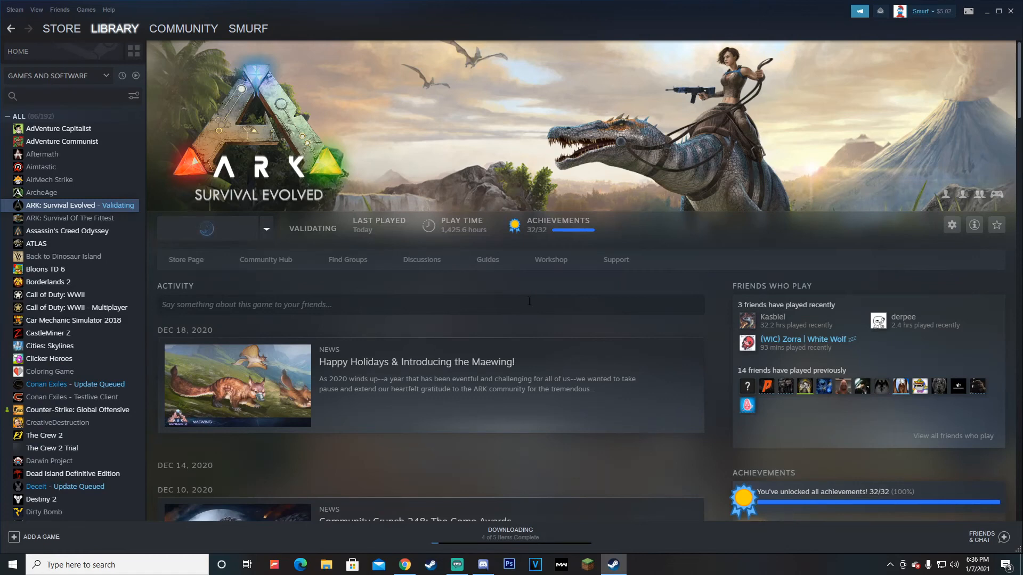
{"action": "mouse_move", "coordinate": [701, 166]}
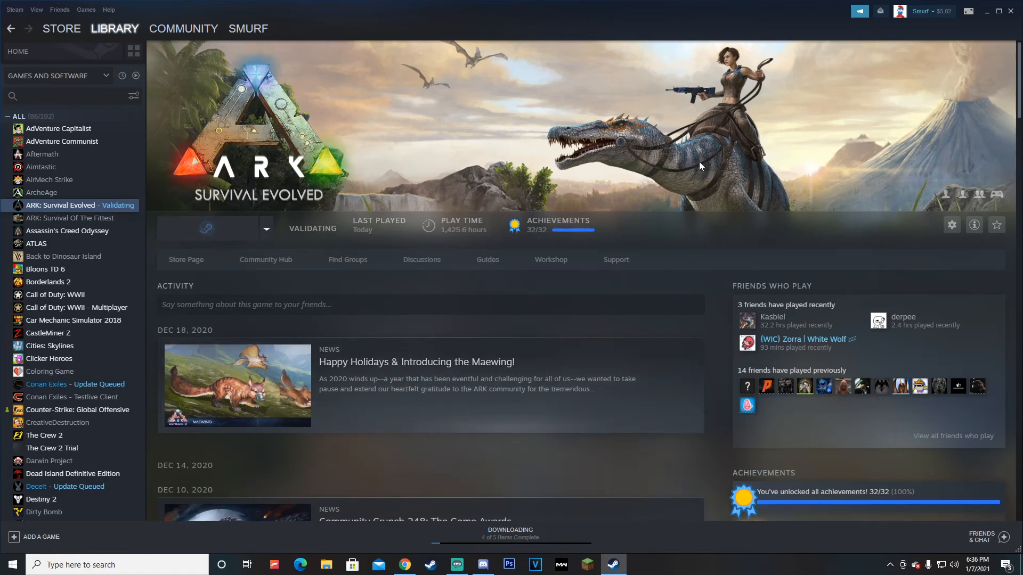